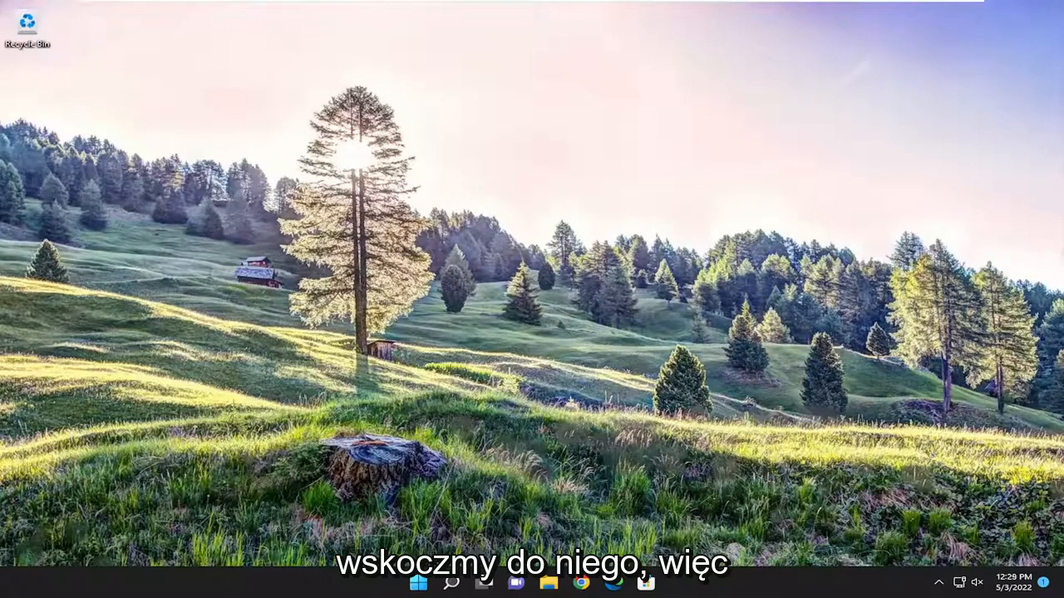
- Search 'troubleshoot' from the taskbar and open the Troubleshoot settings result
{"action": "left_click", "coordinate": [452, 581]}
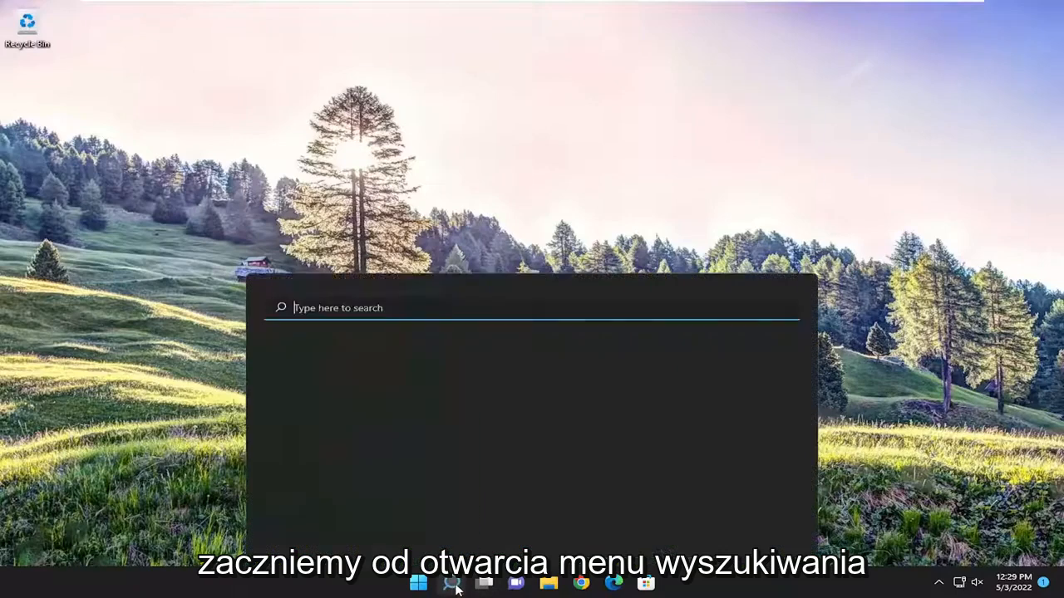
{"action": "type", "text": "troubleso"}
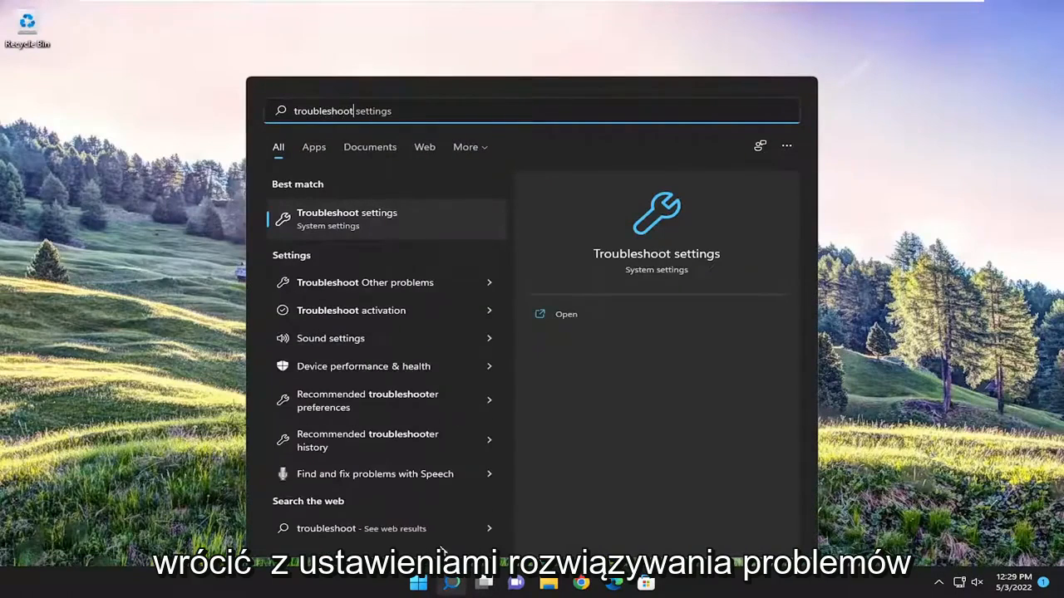
{"action": "left_click", "coordinate": [565, 313]}
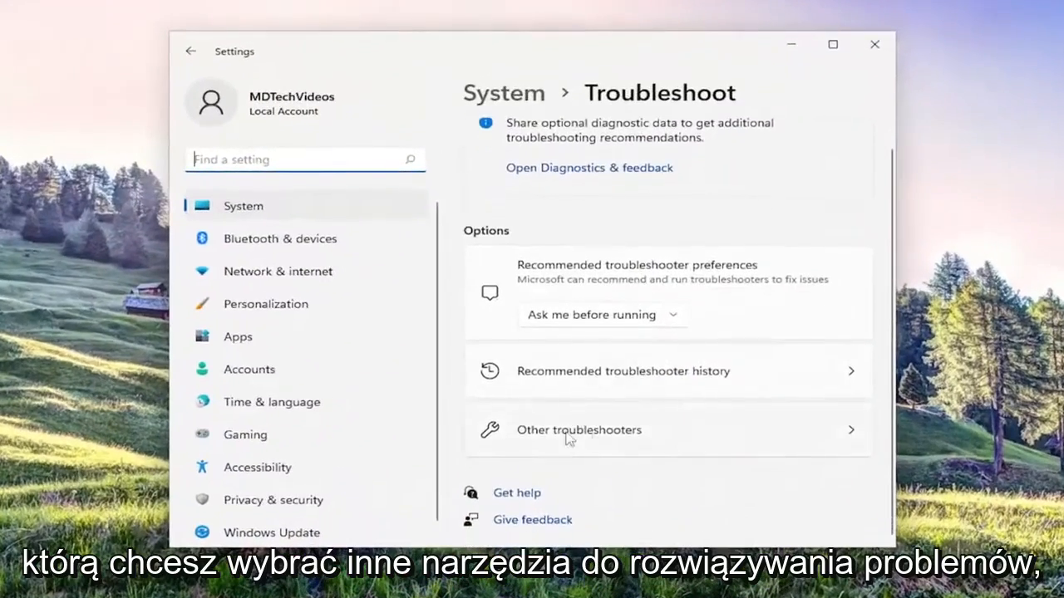
- Run the Windows Store Apps troubleshooter from the Other troubleshooters list
{"action": "left_click", "coordinate": [578, 429]}
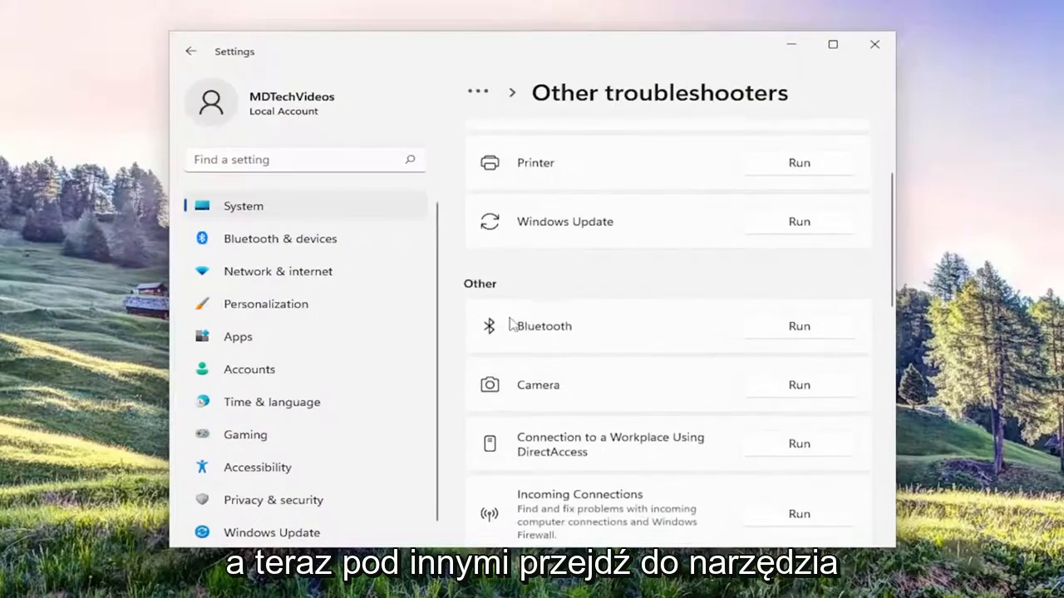
{"action": "scroll", "scroll_direction": "down", "scroll_amount": 3}
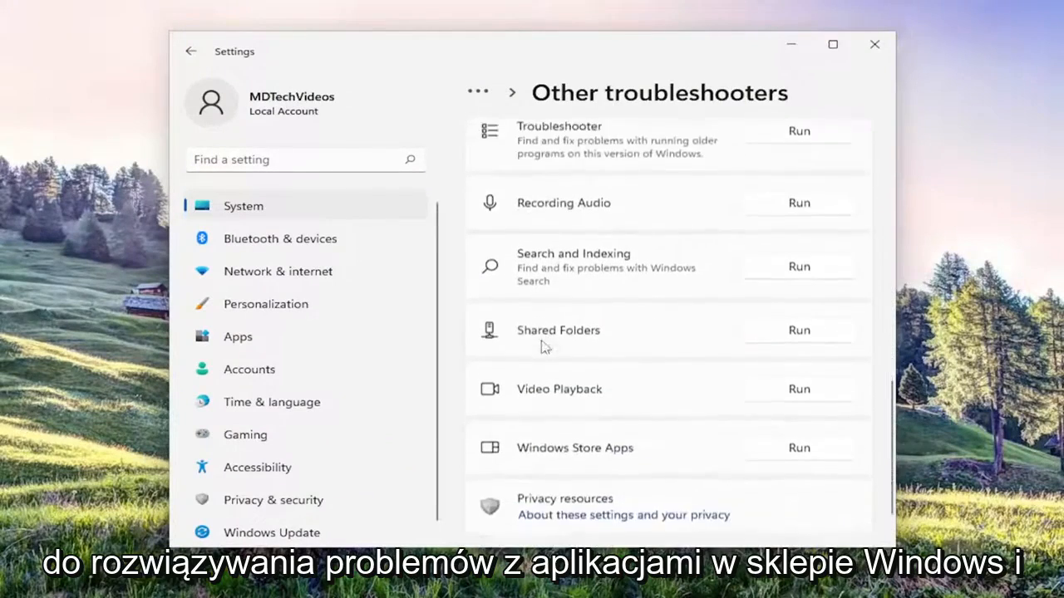
{"action": "scroll", "scroll_direction": "down", "scroll_amount": 3}
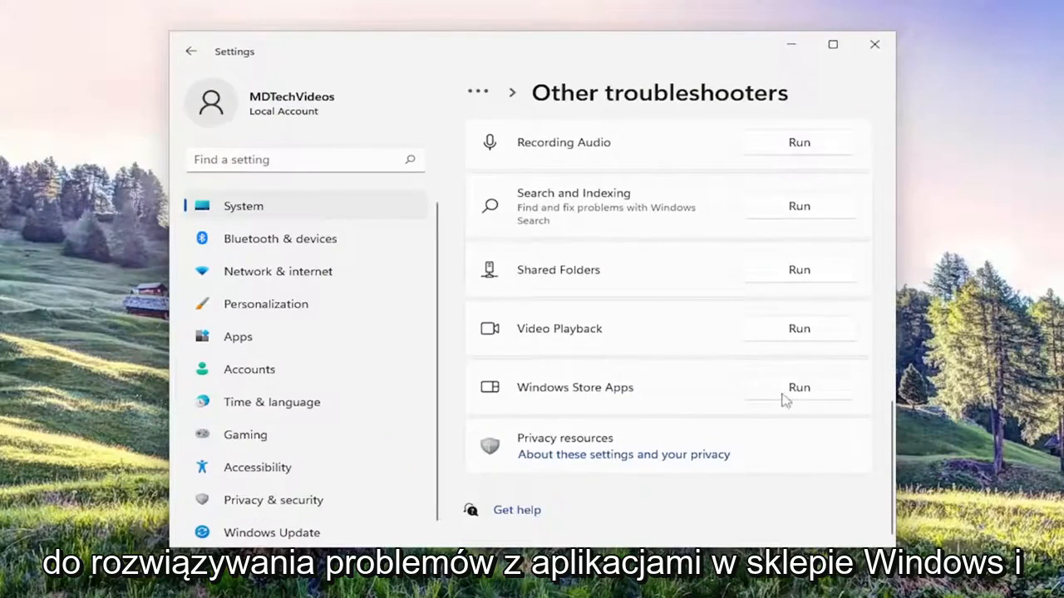
{"action": "left_click", "coordinate": [798, 387]}
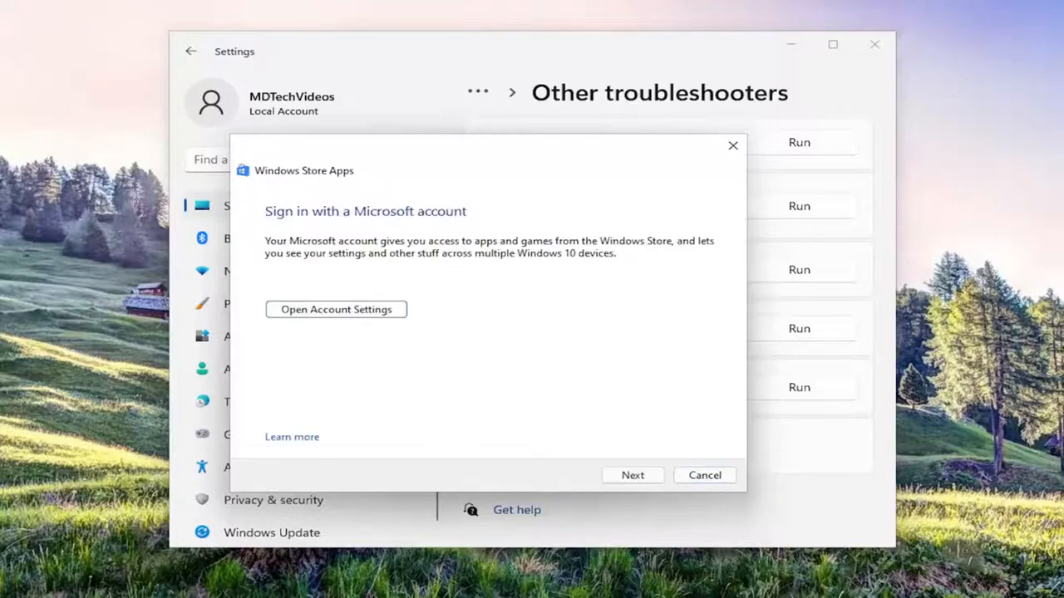
{"action": "mouse_move", "coordinate": [628, 513]}
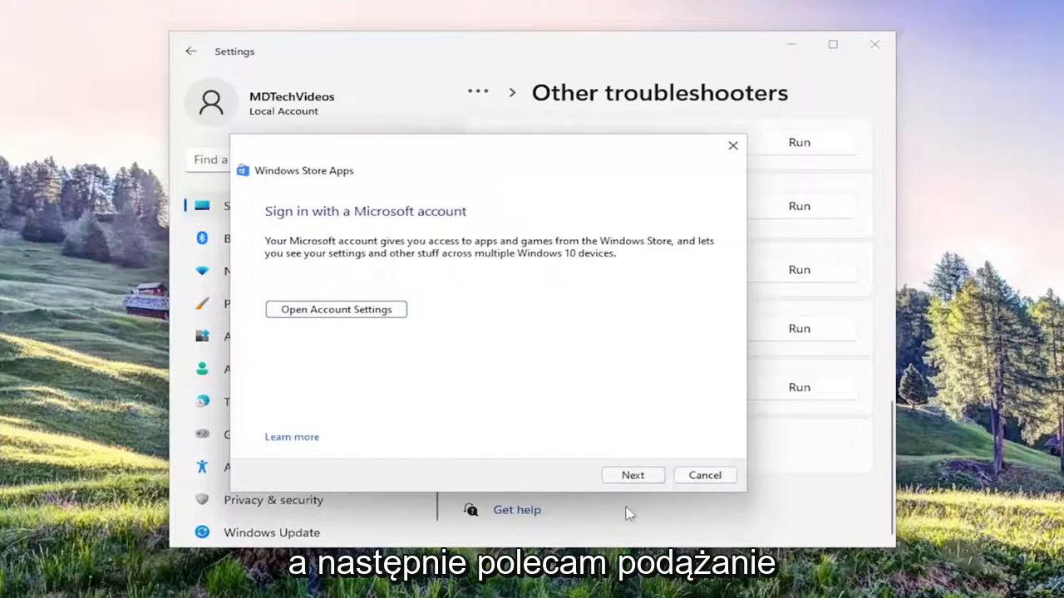
- Continue past the Microsoft account notice so the diagnosis proceeds
{"action": "left_click", "coordinate": [632, 475]}
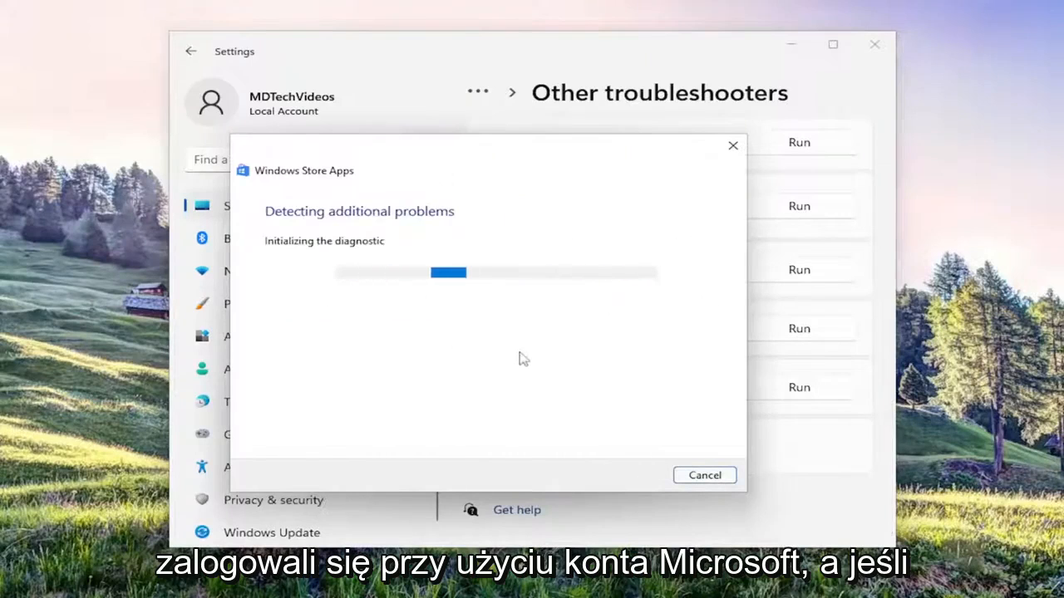
{"action": "mouse_move", "coordinate": [359, 254]}
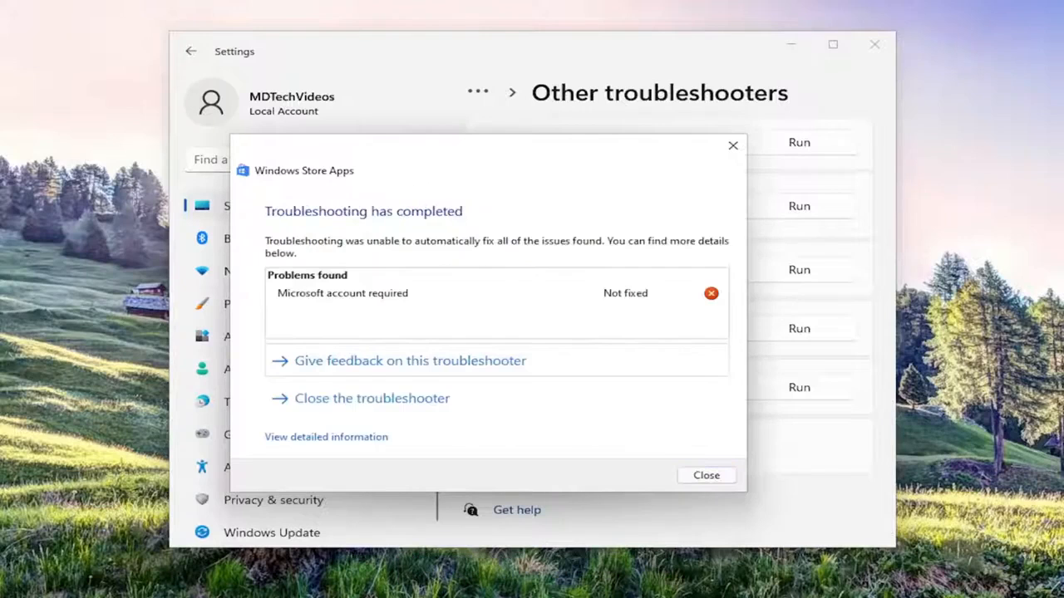
{"action": "mouse_move", "coordinate": [665, 365]}
{"action": "type", "text": "c"}
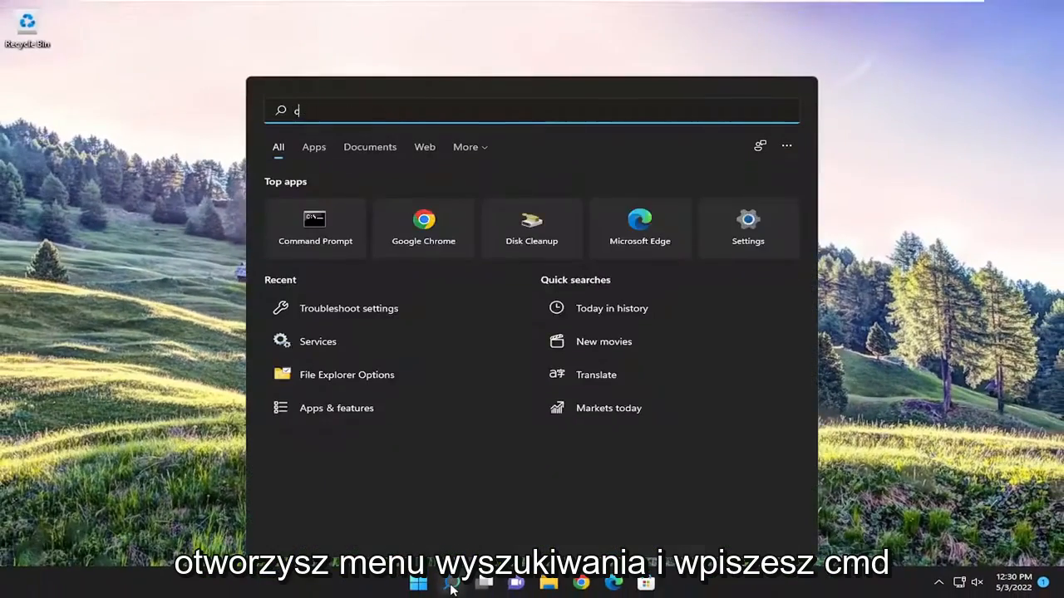
- Launch 'cmd' as administrator from Search and approve the UAC prompt
{"action": "type", "text": "md"}
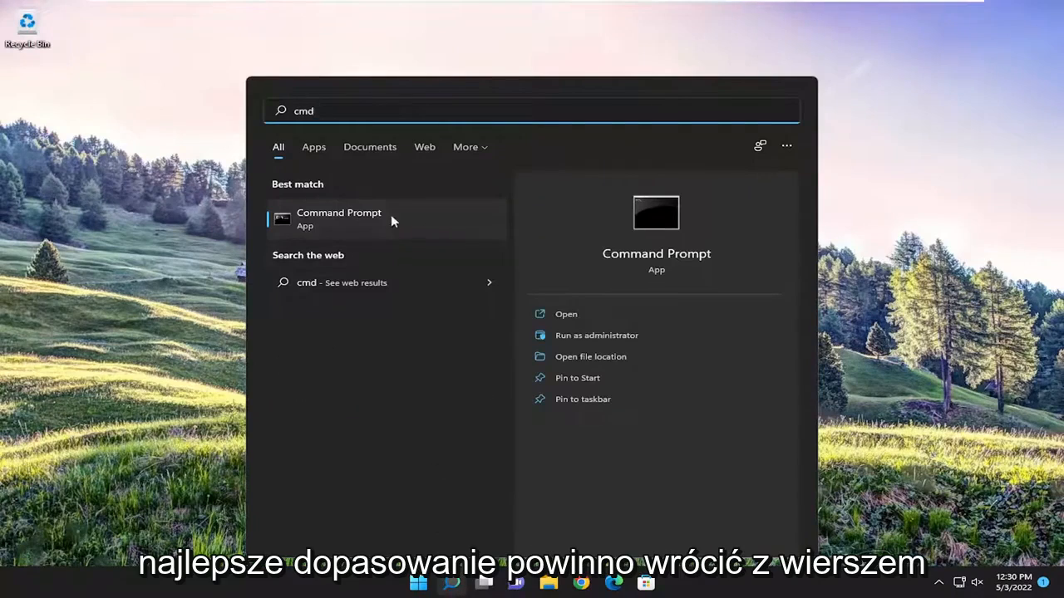
{"action": "right_click", "coordinate": [339, 219]}
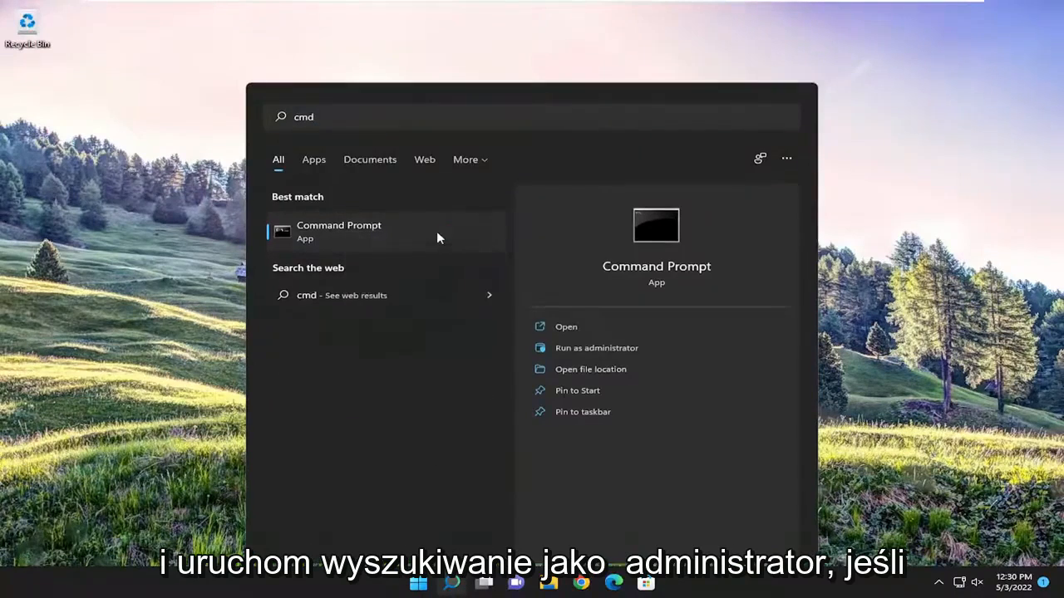
{"action": "left_click", "coordinate": [595, 347]}
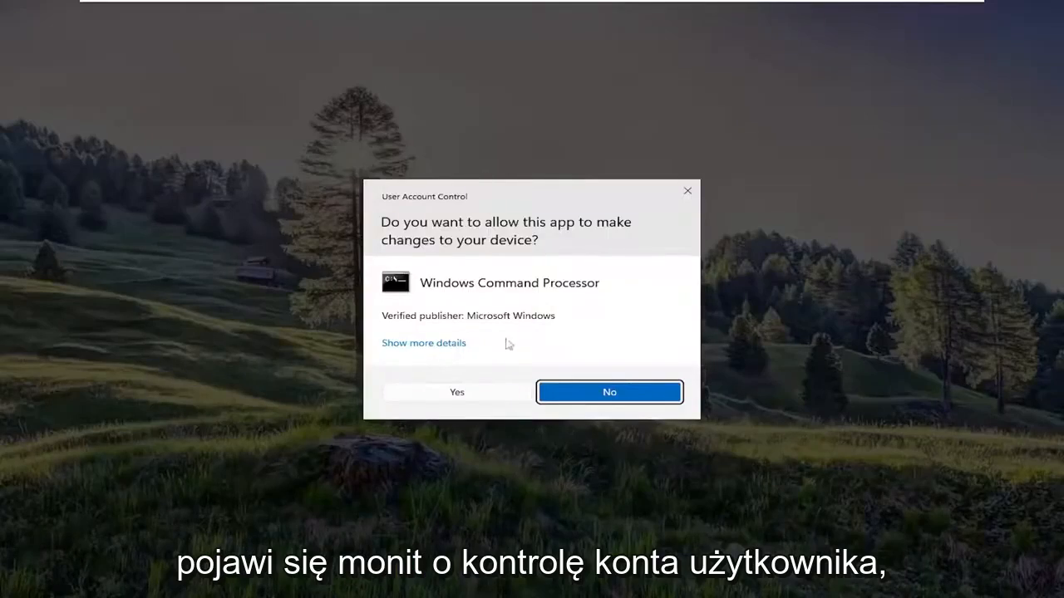
{"action": "left_click", "coordinate": [455, 392]}
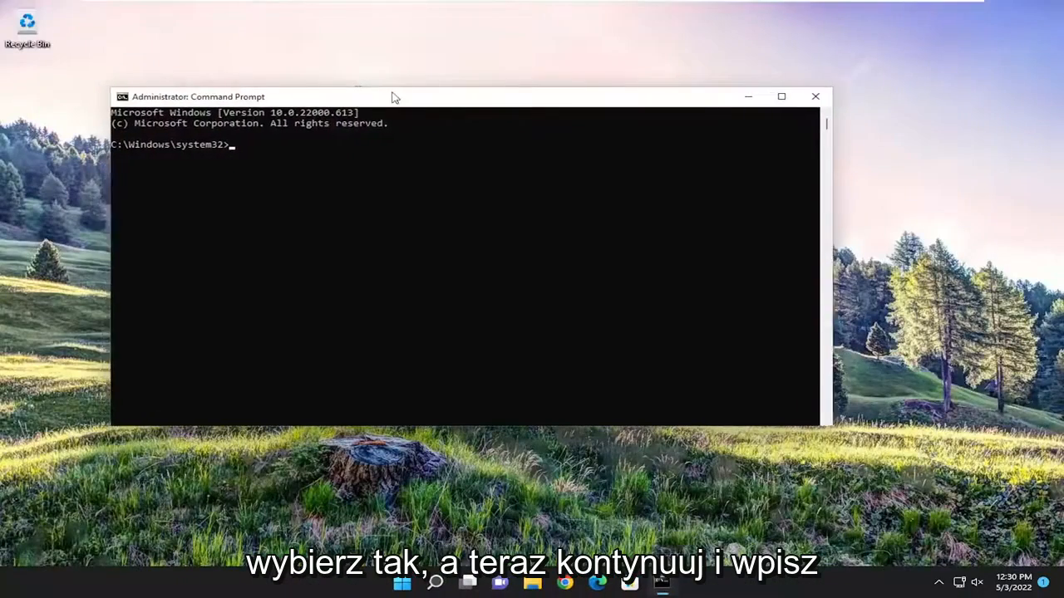
- Run 'sfc /scannow' to 100% with no violations, then close Command Prompt
{"action": "type", "text": "sfc"}
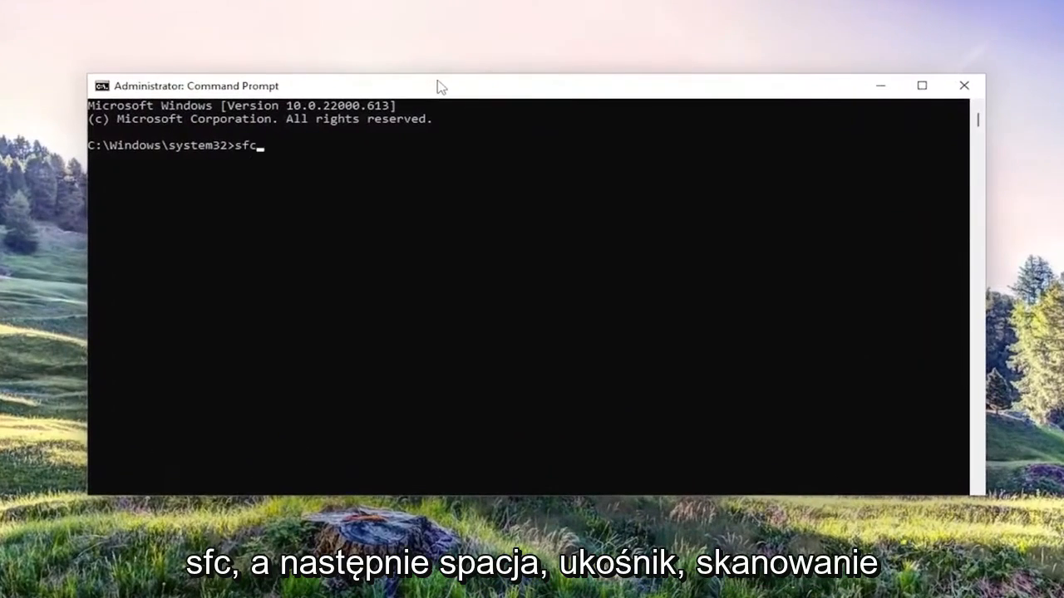
{"action": "type", "text": "/scan"}
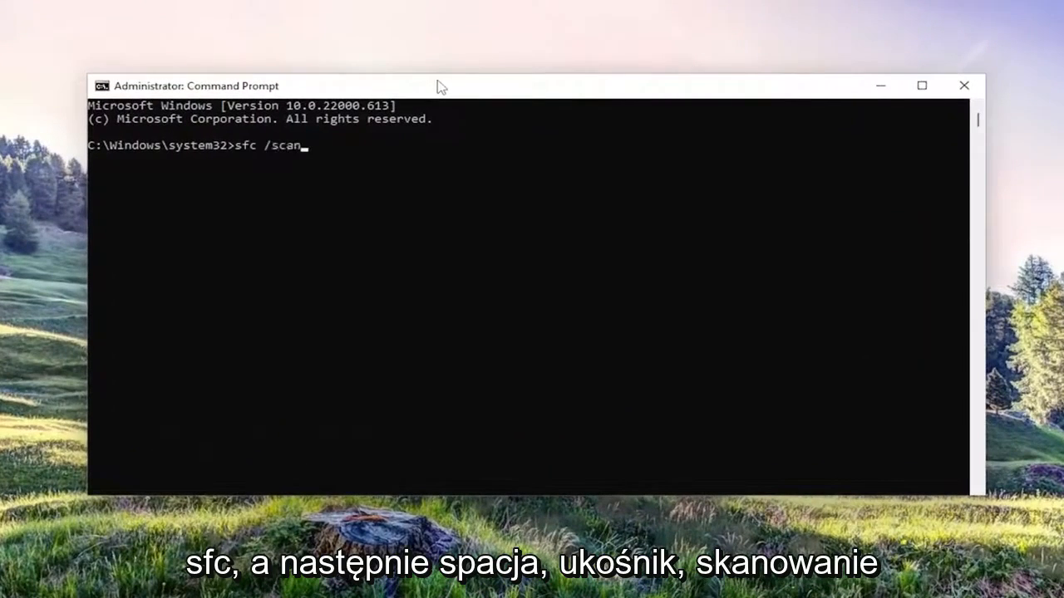
{"action": "type", "text": "now"}
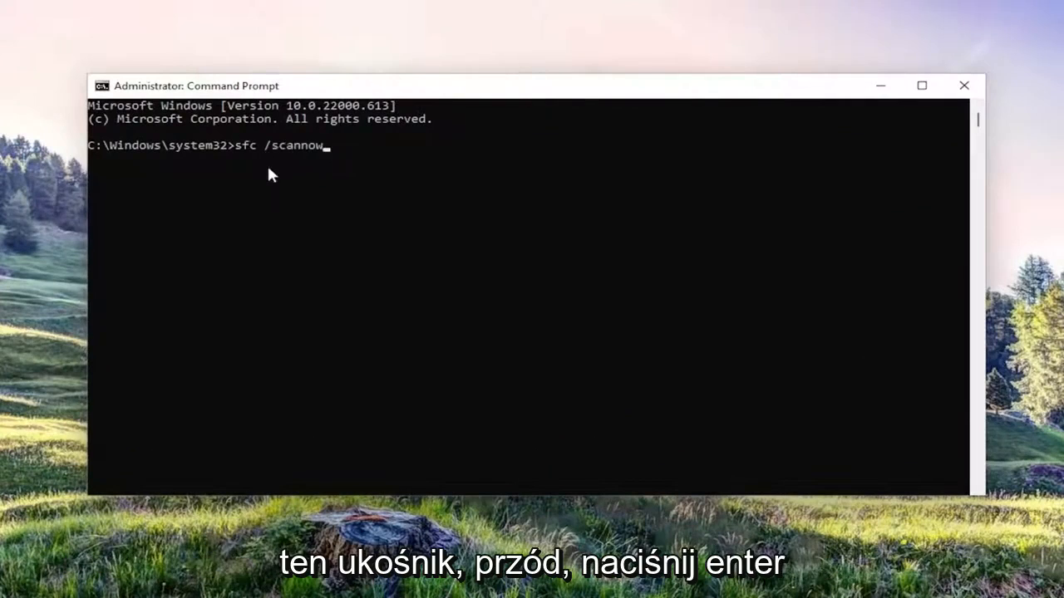
{"action": "key", "text": "enter"}
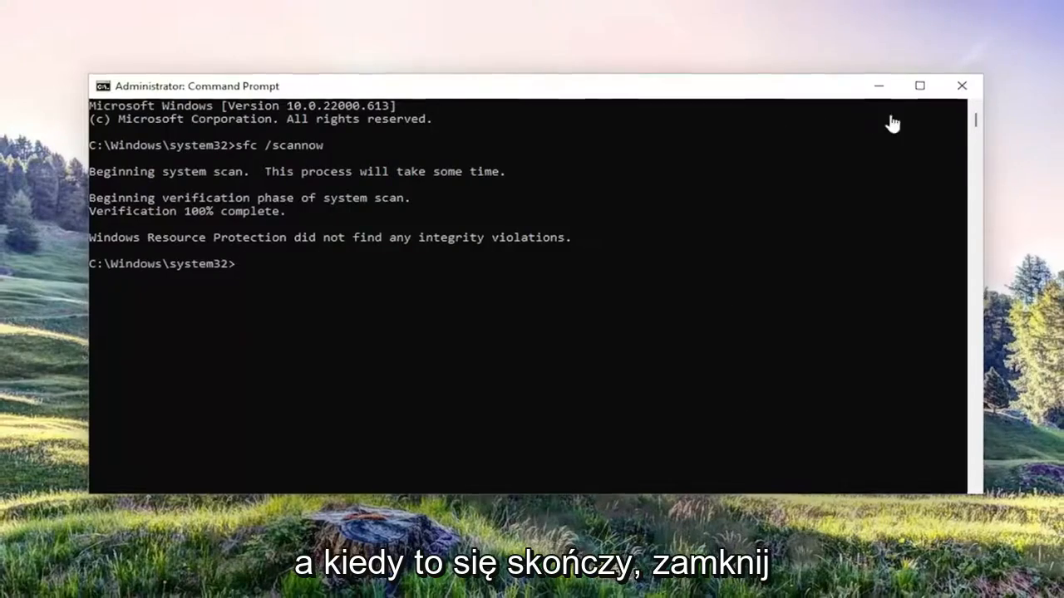
{"action": "left_click", "coordinate": [961, 86]}
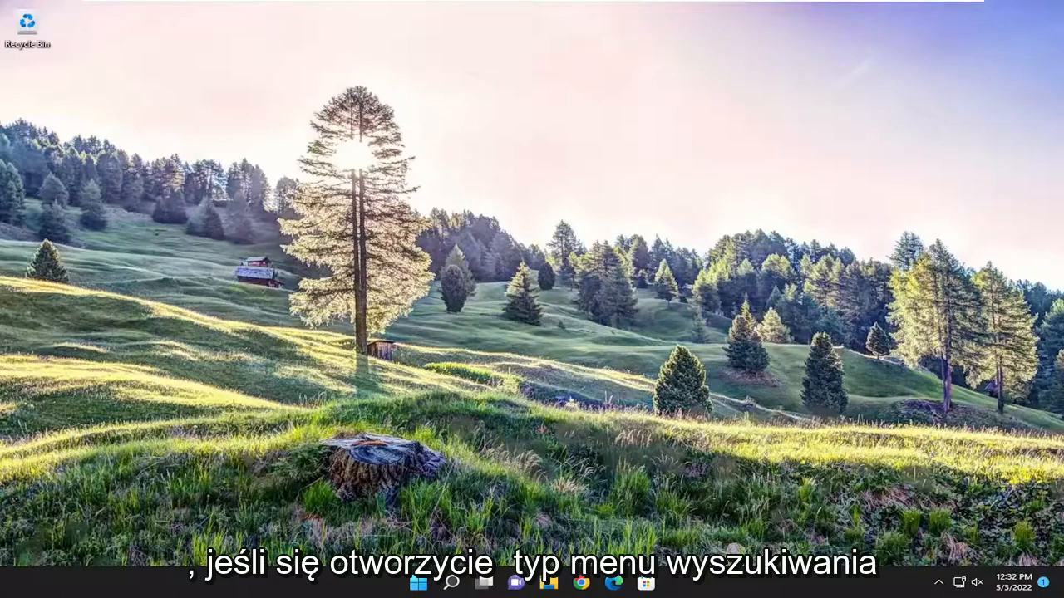
- Search 'default apps' from the taskbar to reach the Default apps settings
{"action": "left_click", "coordinate": [452, 582]}
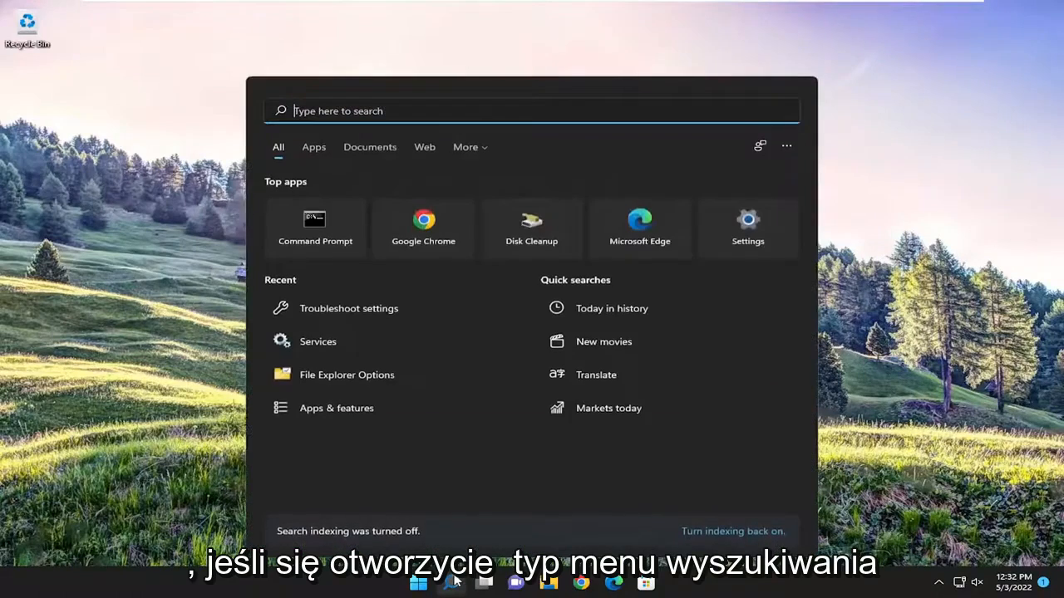
{"action": "type", "text": "defa"}
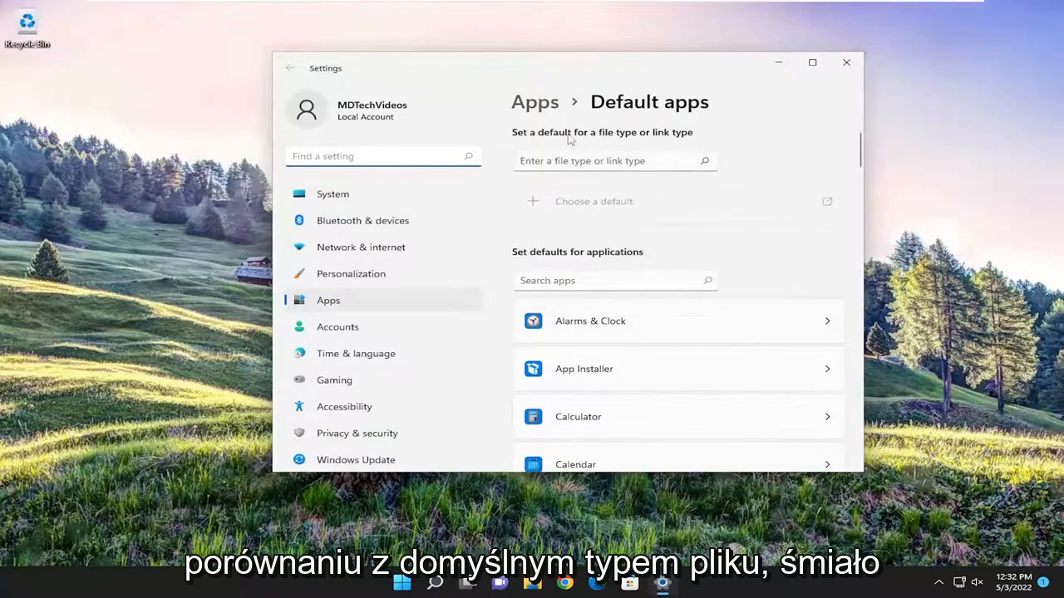
- Look up the .png file type and bring up its app choice, currently Photos
{"action": "left_click", "coordinate": [615, 159]}
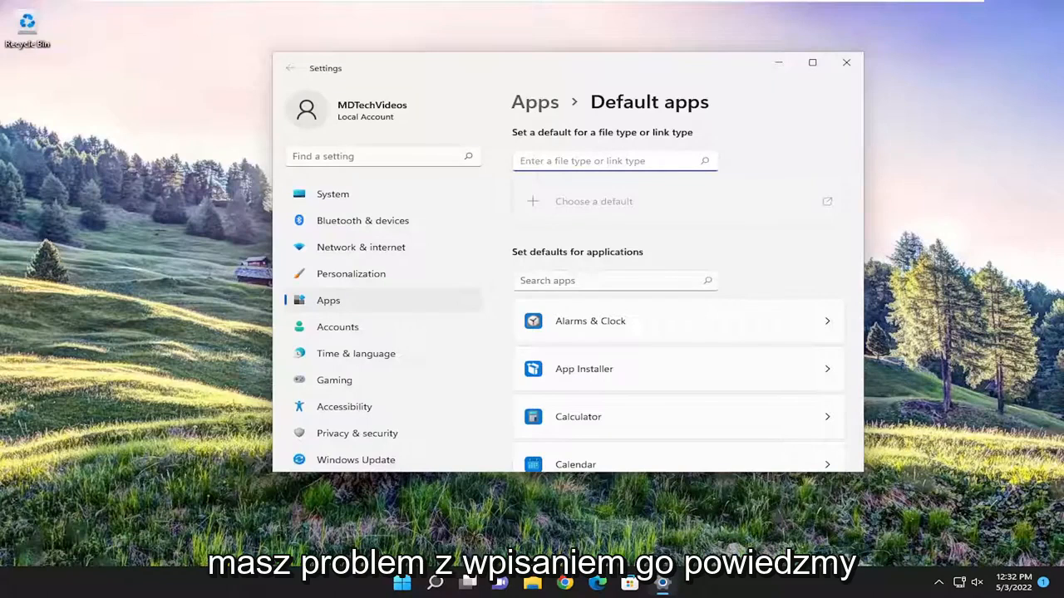
{"action": "type", "text": ".png"}
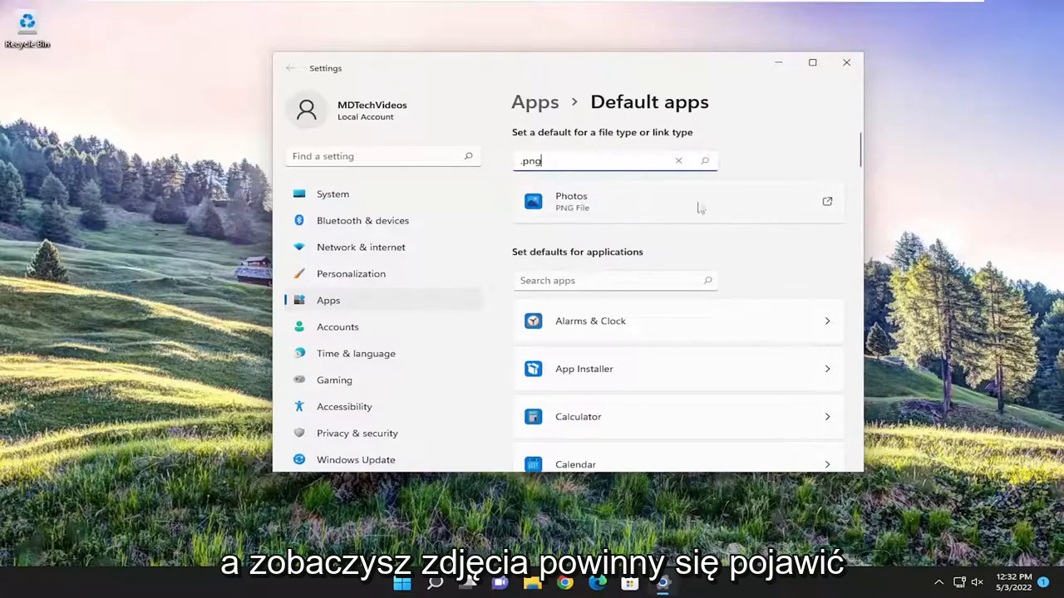
{"action": "left_click", "coordinate": [679, 203]}
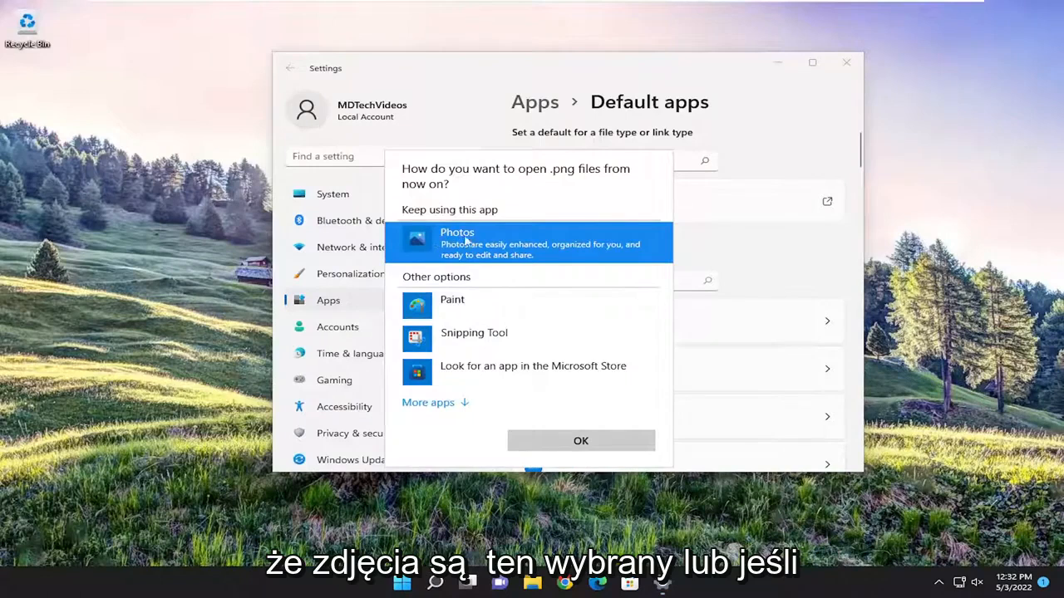
- Review more apps, keep Photos as the .png default, and close Settings
{"action": "left_click", "coordinate": [428, 403]}
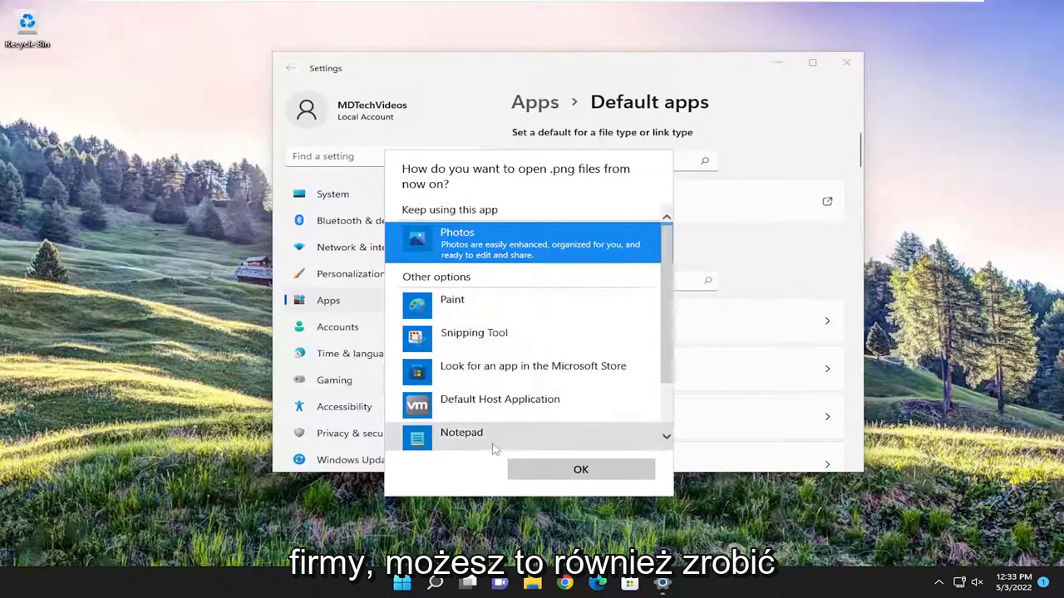
{"action": "left_click", "coordinate": [580, 468]}
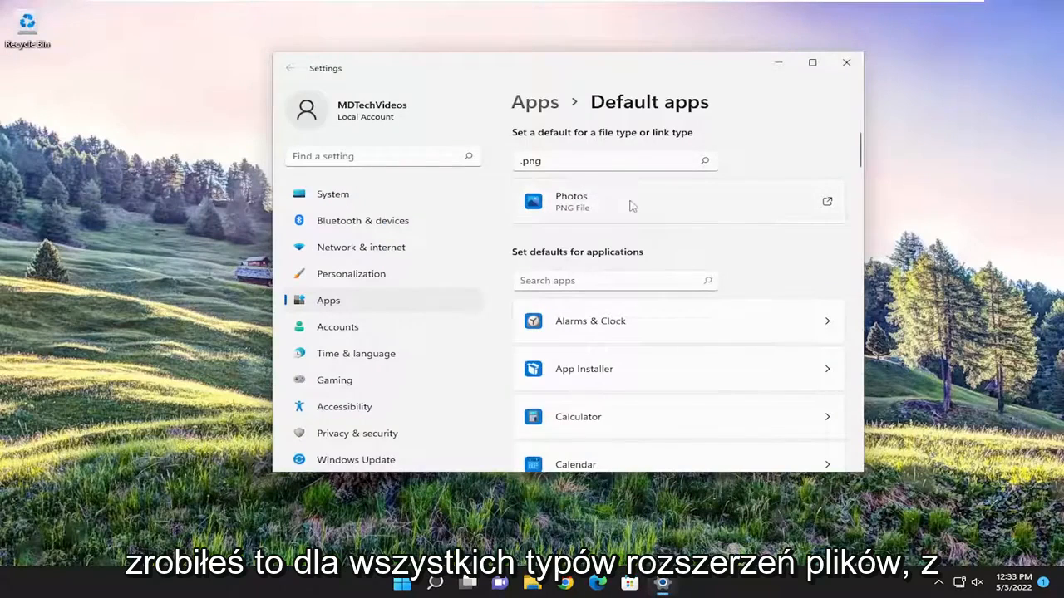
{"action": "mouse_move", "coordinate": [605, 229]}
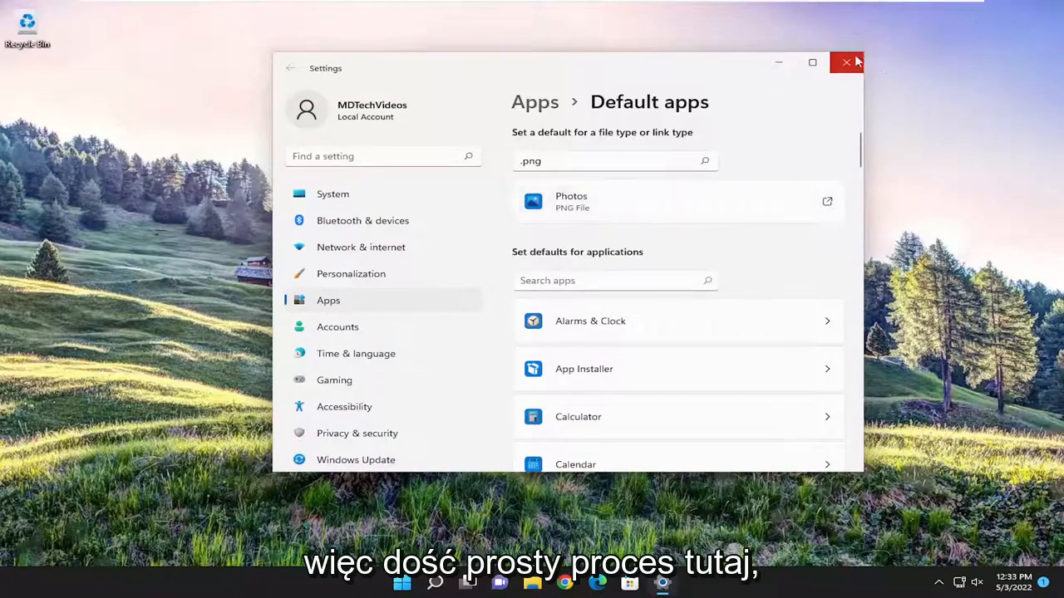
{"action": "left_click", "coordinate": [846, 63]}
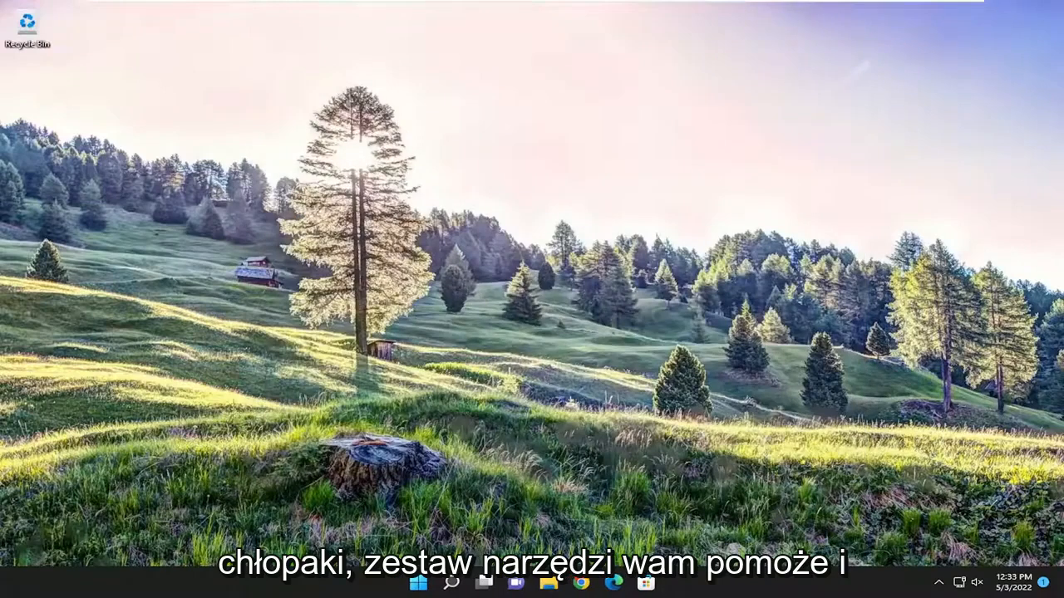